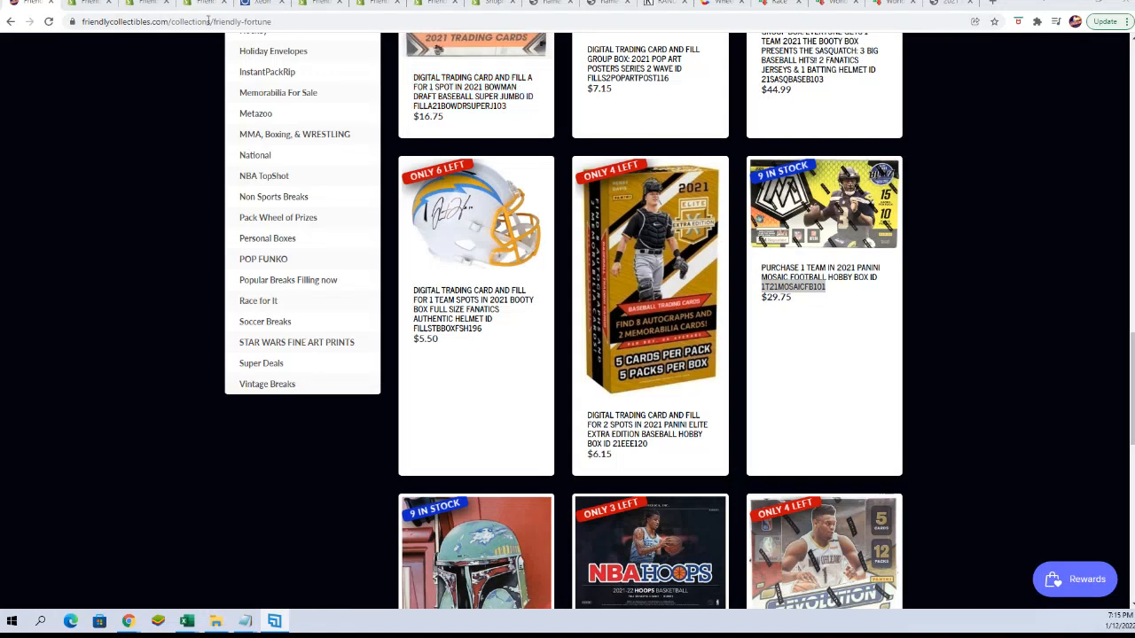
- Scroll through the Friendly Fortune collection's listings and back to the top
scroll(down, 3)
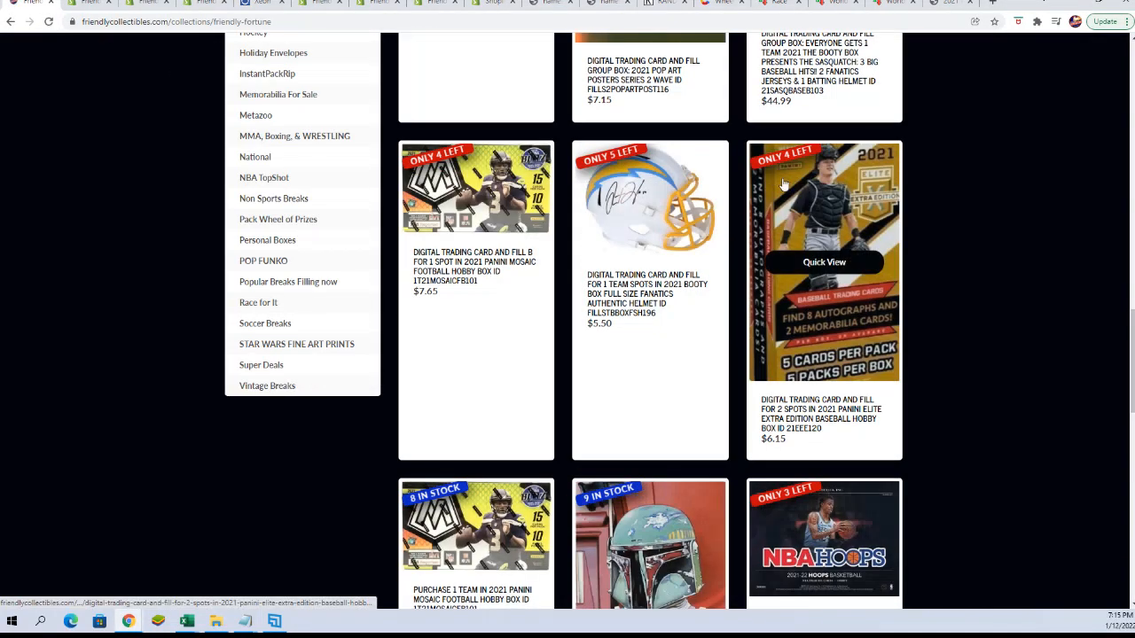
scroll(down, 3)
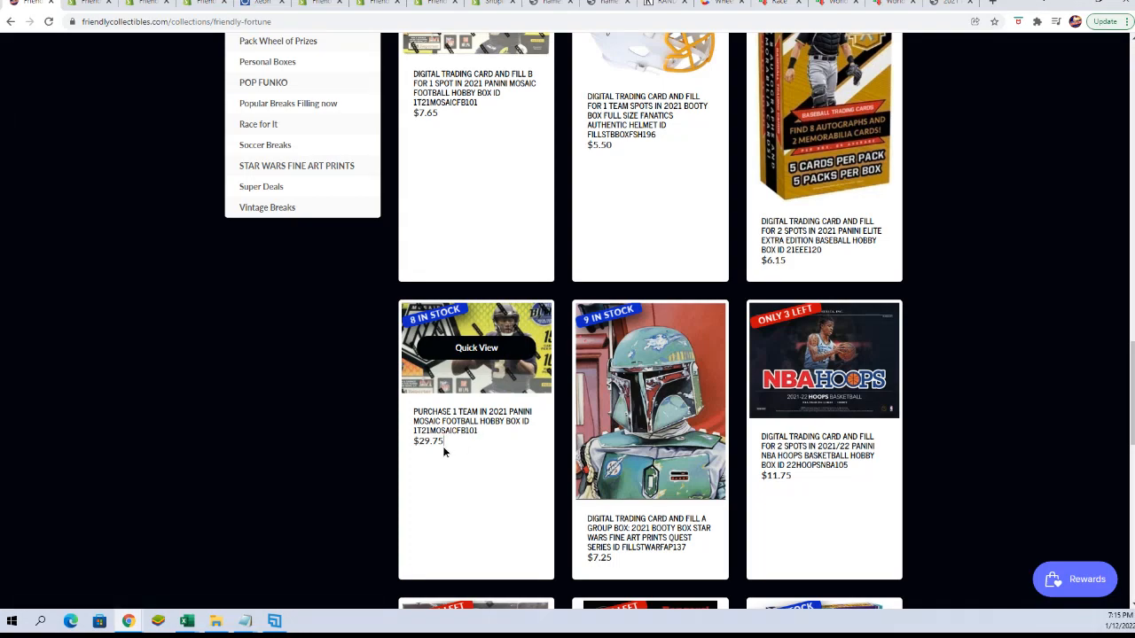
scroll(up, 3)
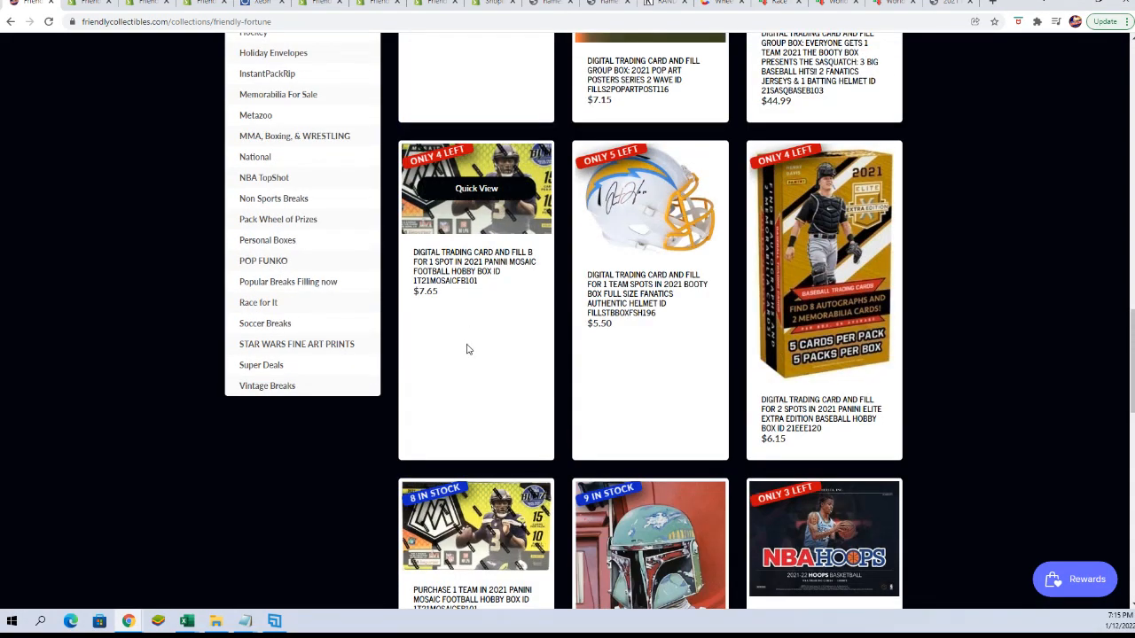
mouse_move(447, 324)
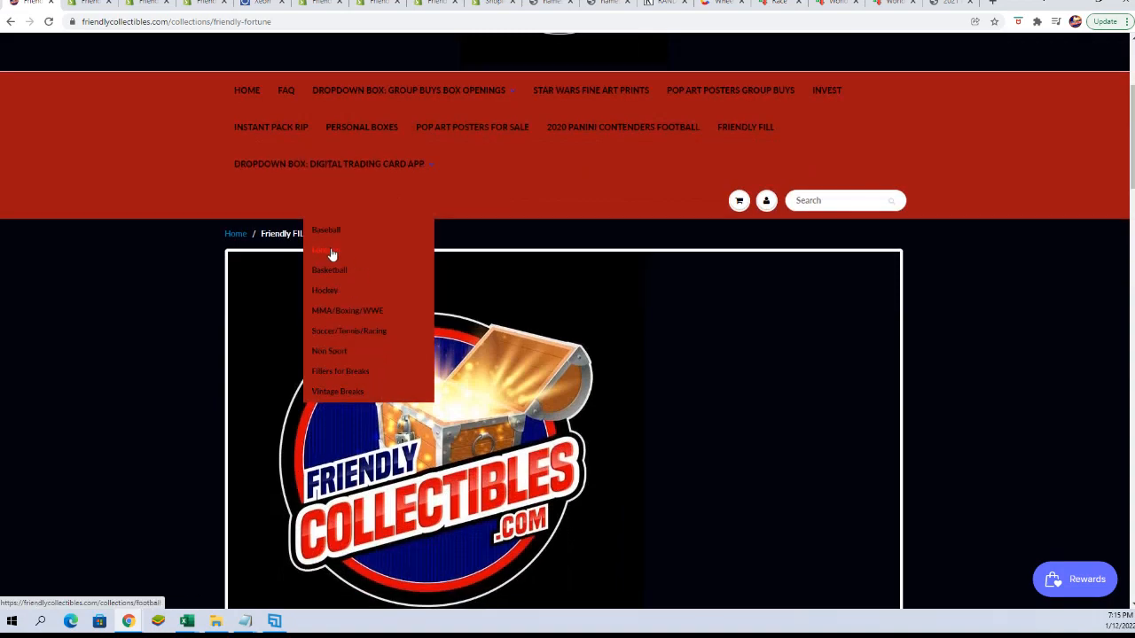
- Preview the 2-team 2021 Panini Mosaic Football Hobby Box at $49.99 in the Football collection, then close it
click(322, 250)
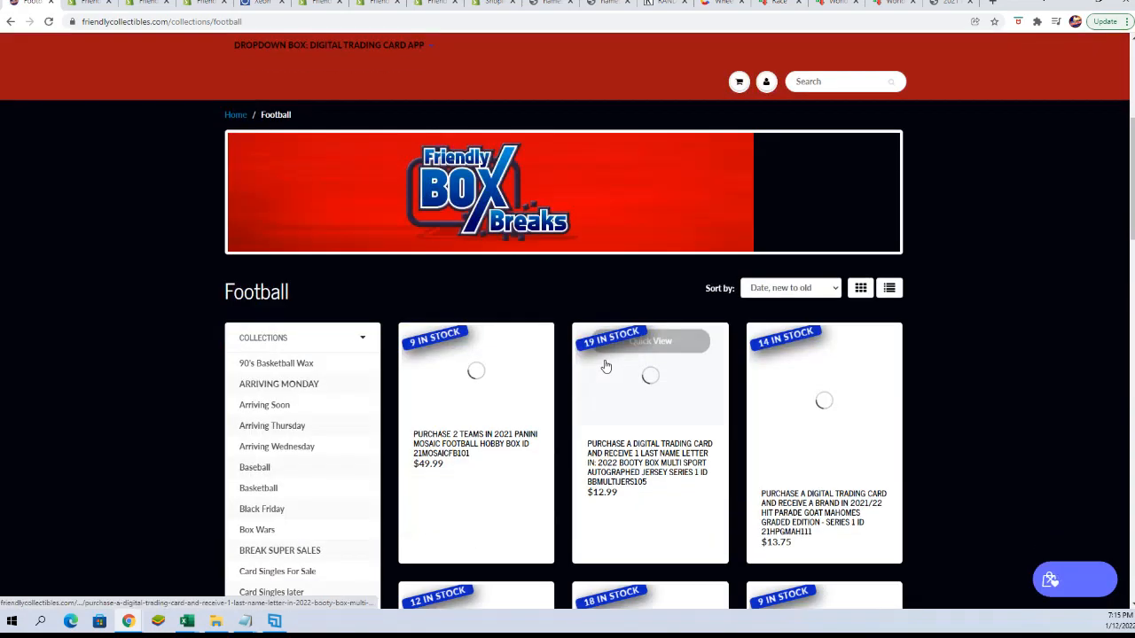
scroll(down, 3)
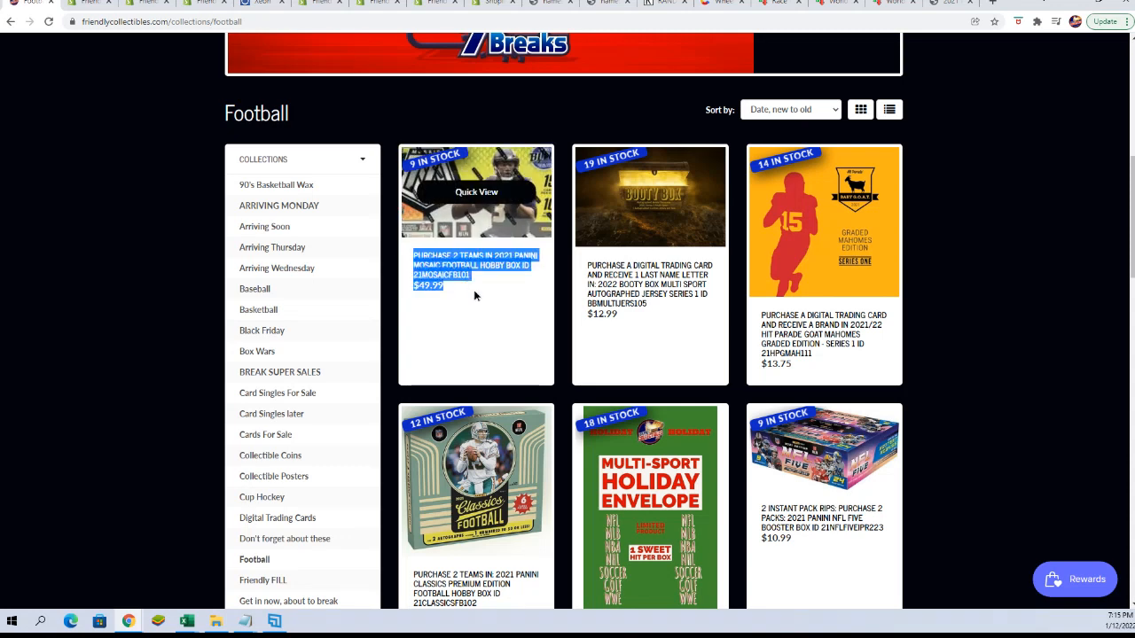
click(477, 192)
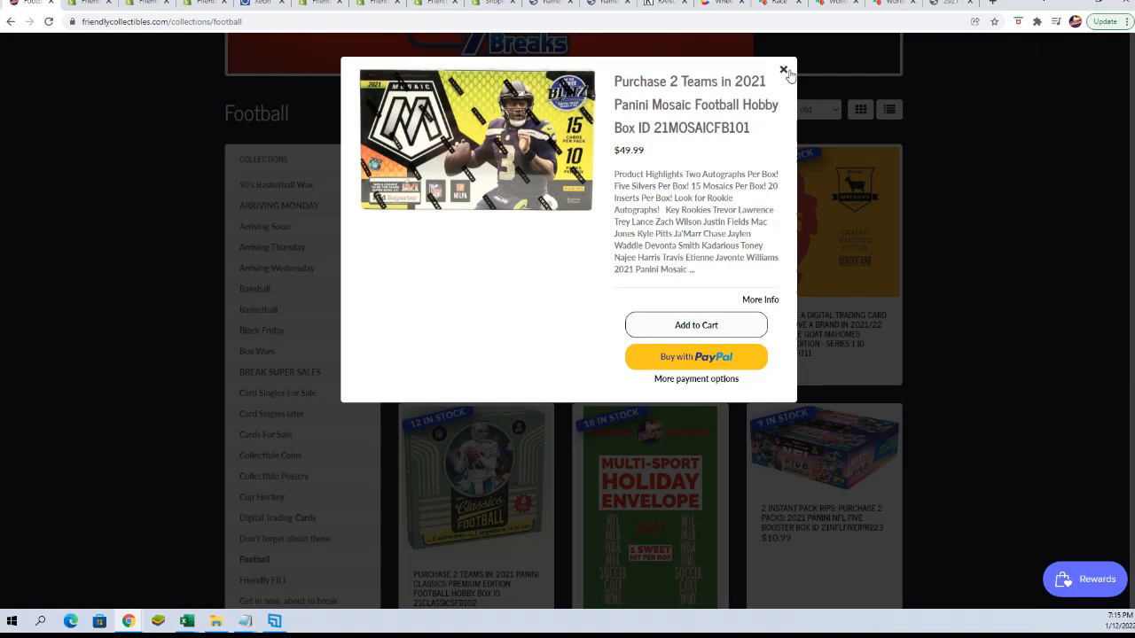
click(784, 69)
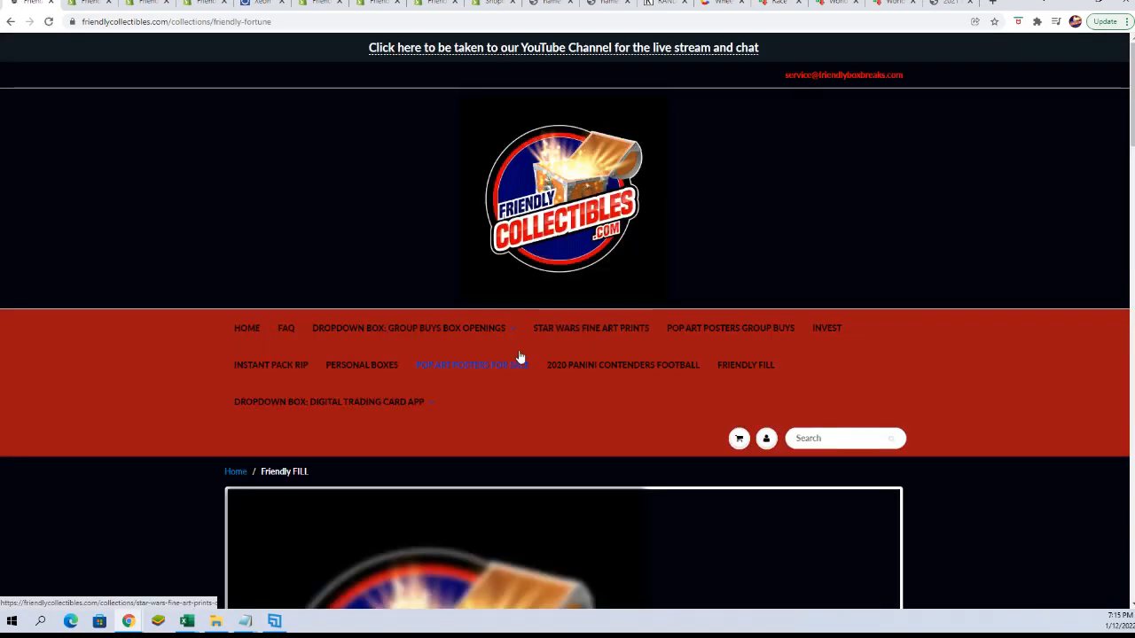
- Scroll the Friendly FILL collection to the 1-team 2021 Panini Mosaic Football Hobby Box listing
scroll(down, 3)
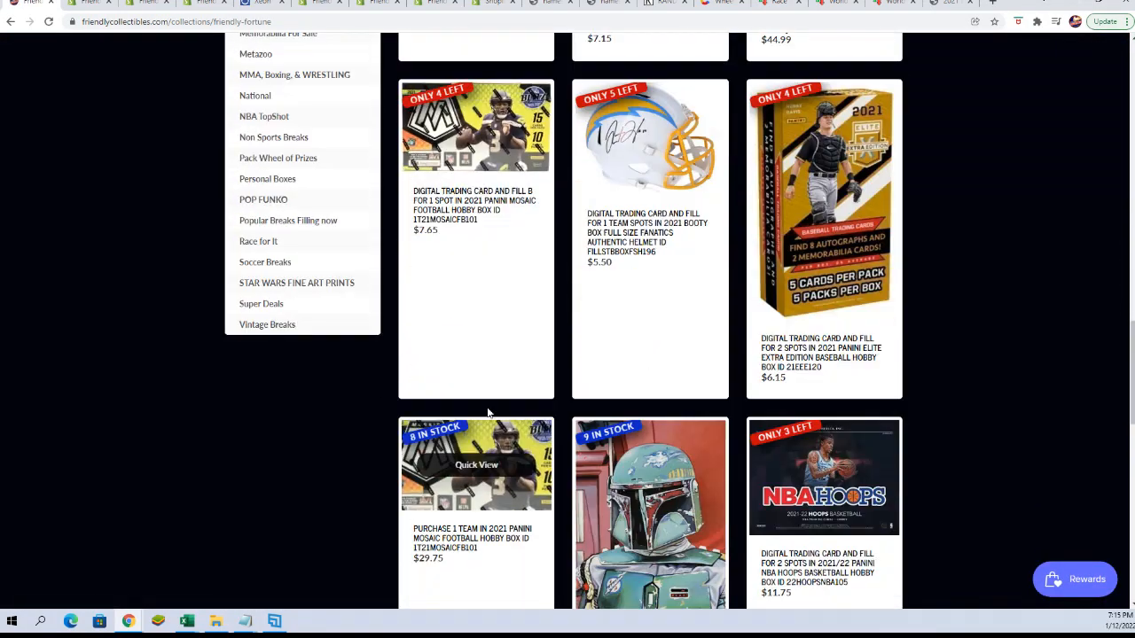
mouse_move(475, 126)
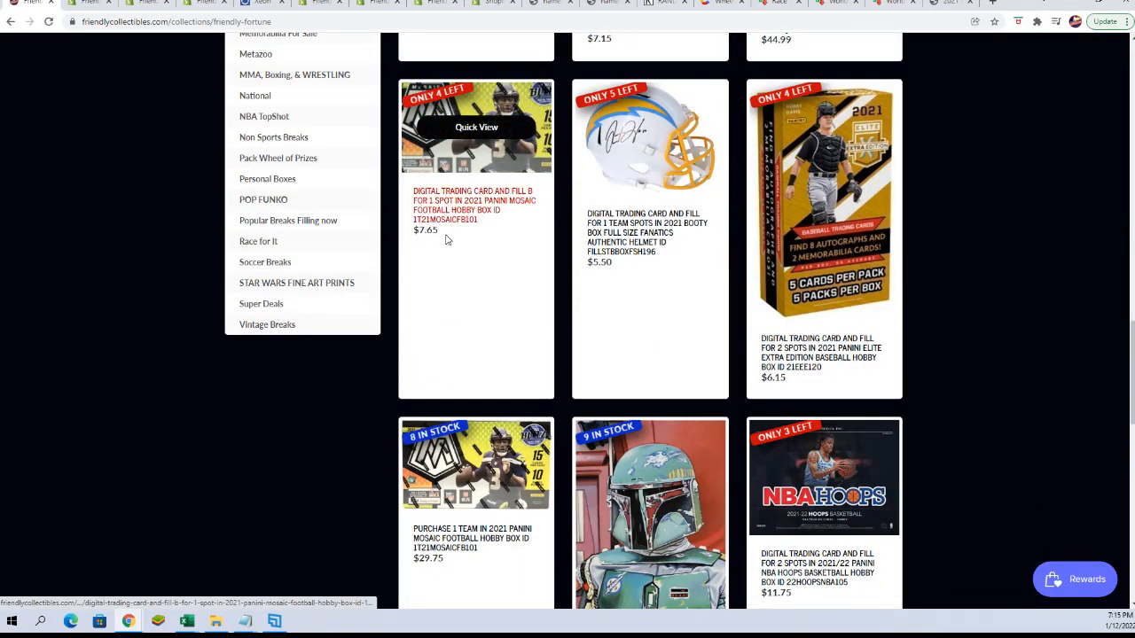
scroll(down, 3)
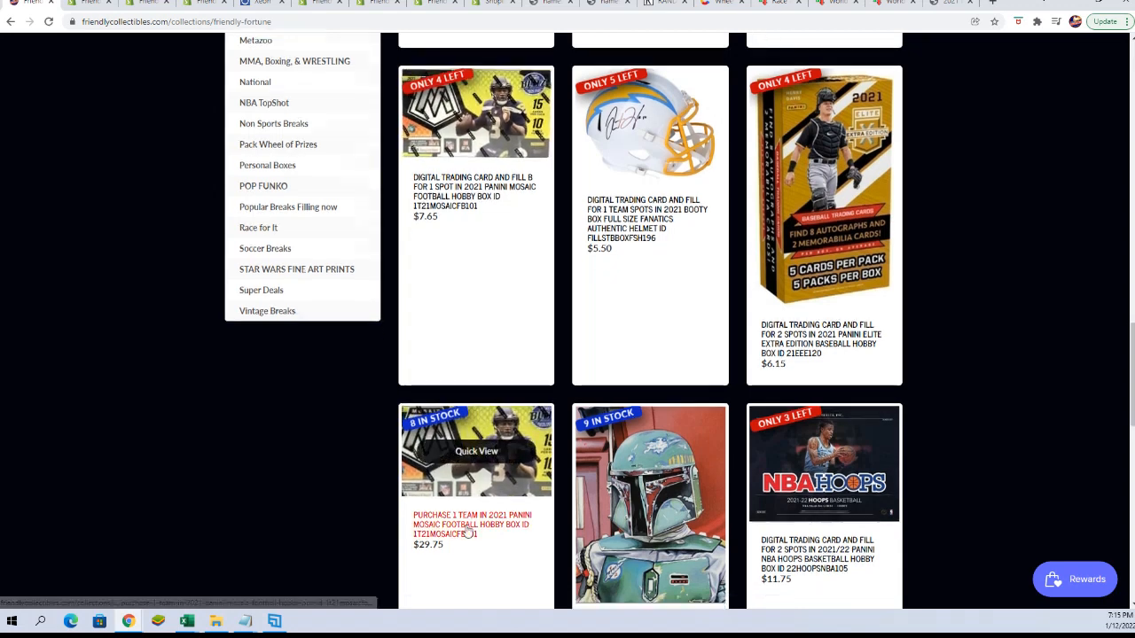
scroll(down, 3)
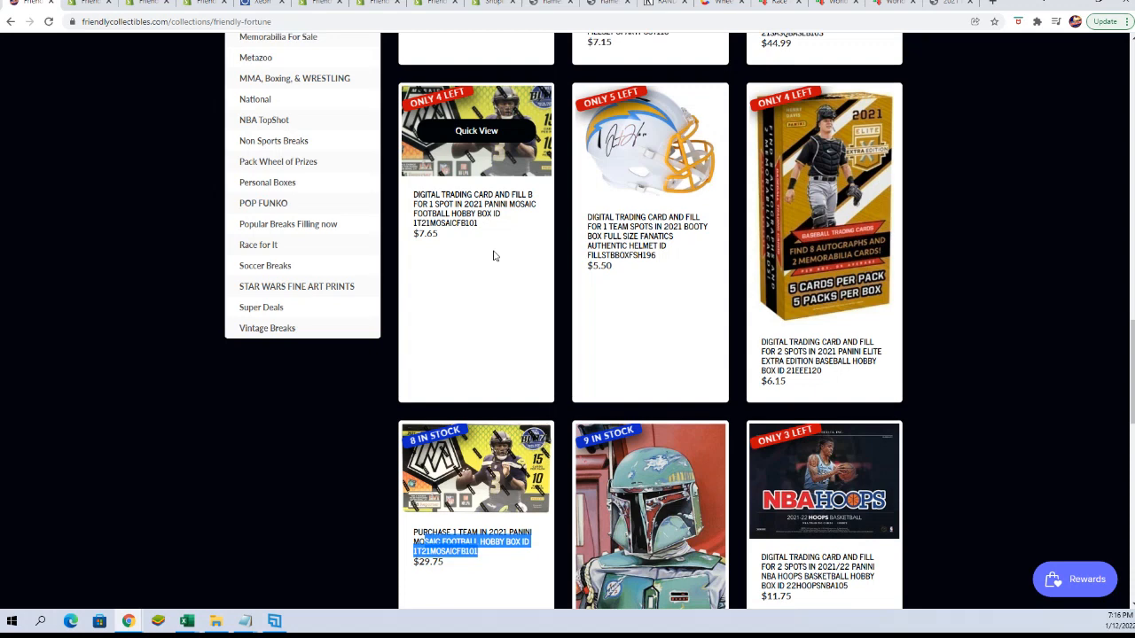
scroll(up, 3)
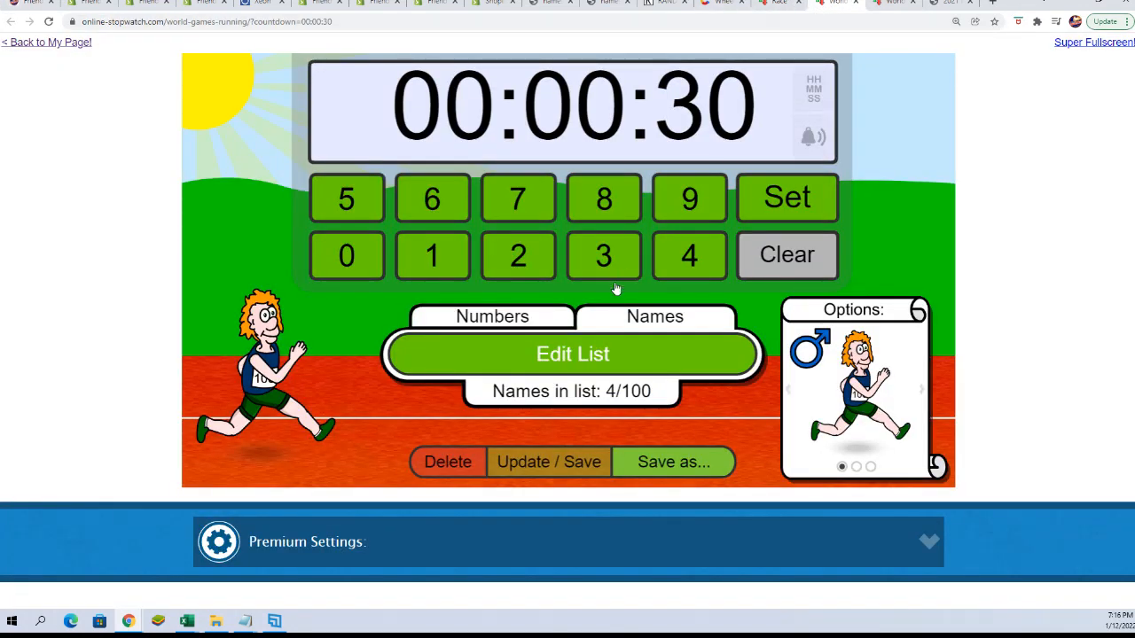
- Confirm the four entrant names, reshuffle the runners three times, and show the race full screen
click(571, 354)
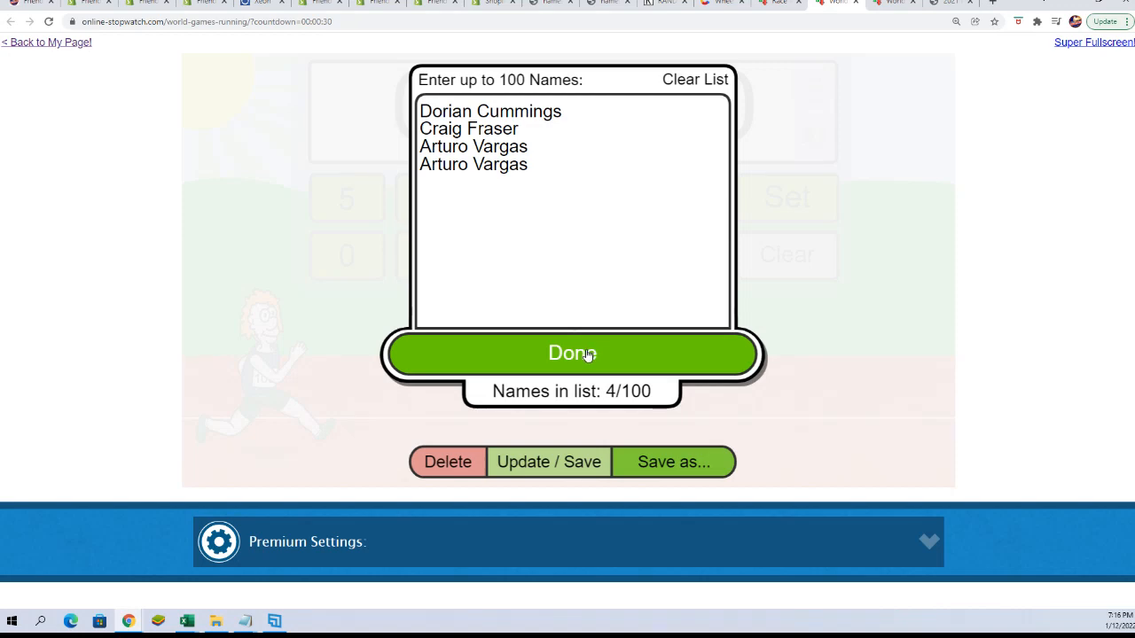
click(571, 355)
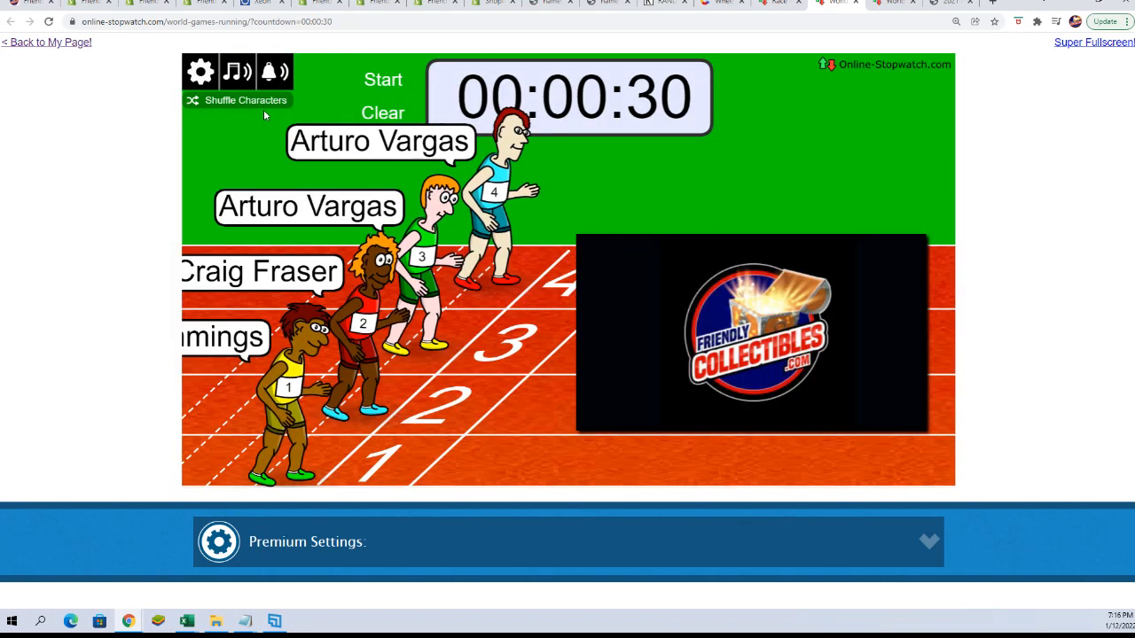
click(201, 71)
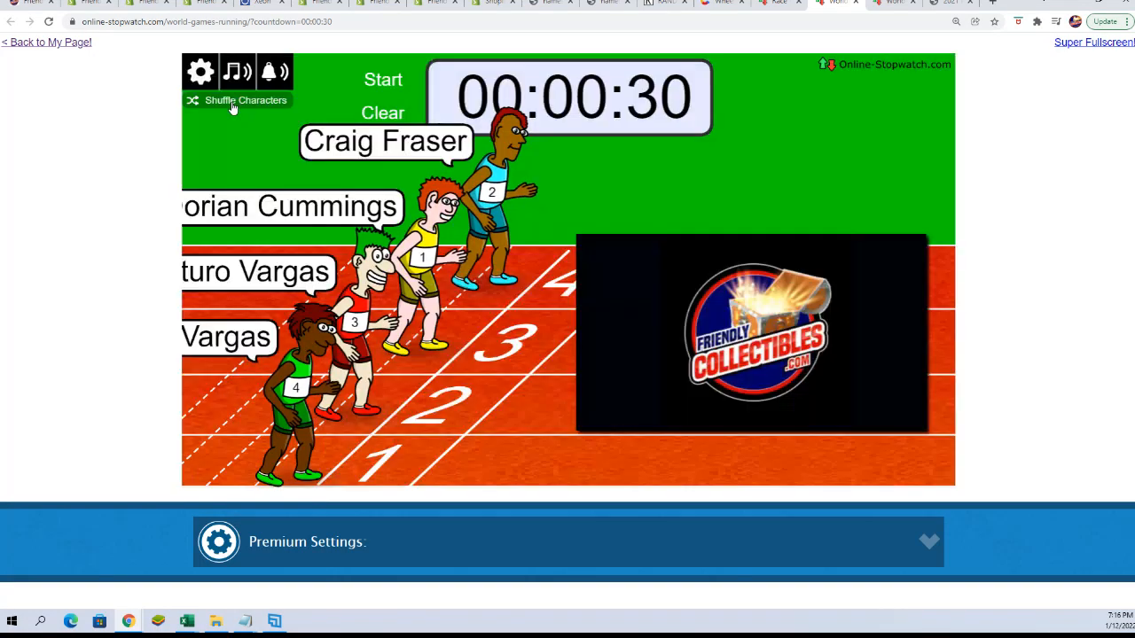
click(238, 99)
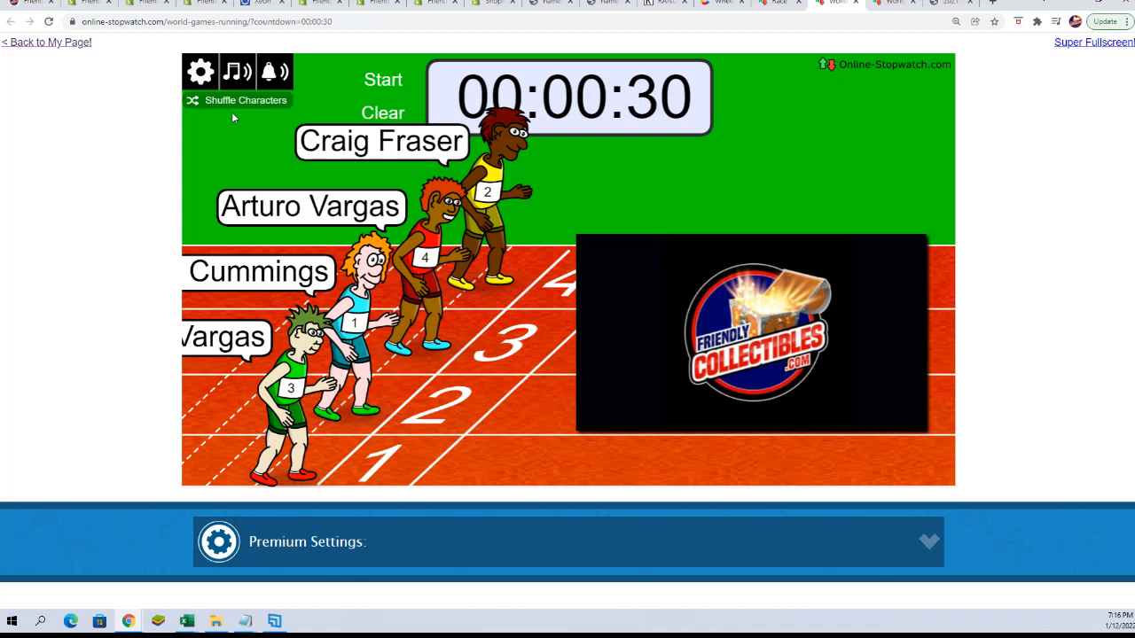
click(238, 100)
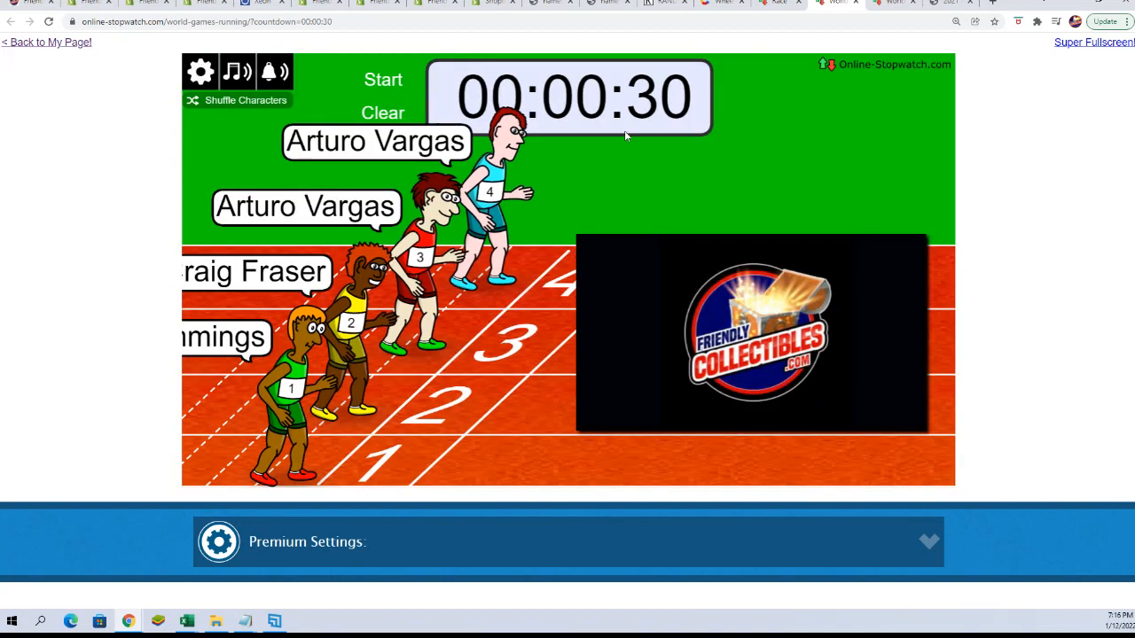
click(1092, 43)
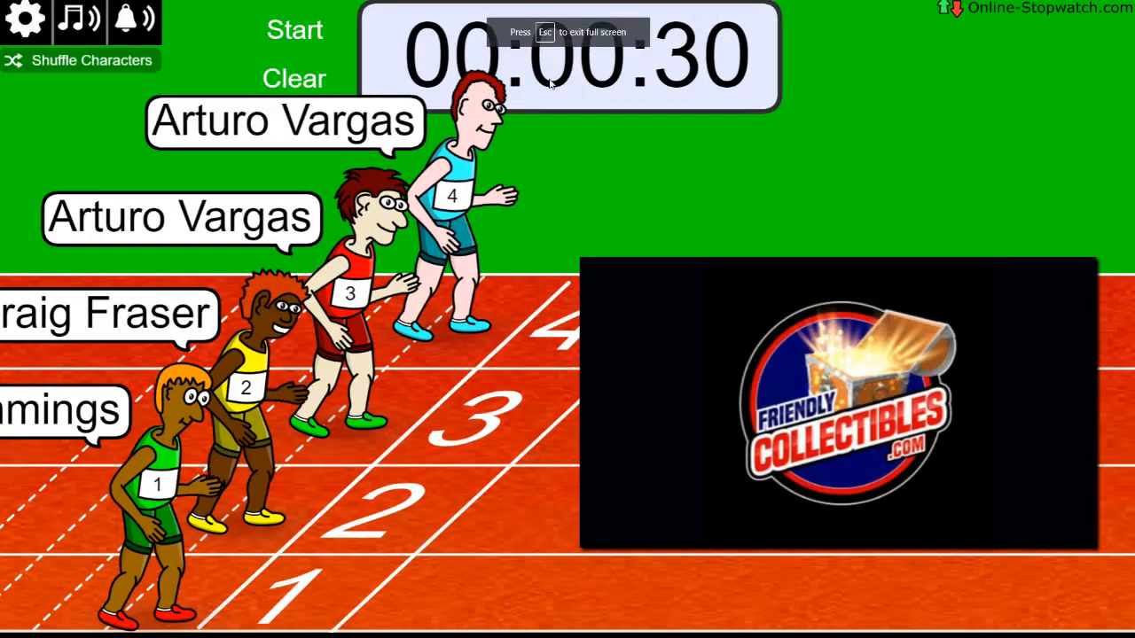
- Start the race and let it run until Arturo Vargas on runner 3 wins
click(295, 28)
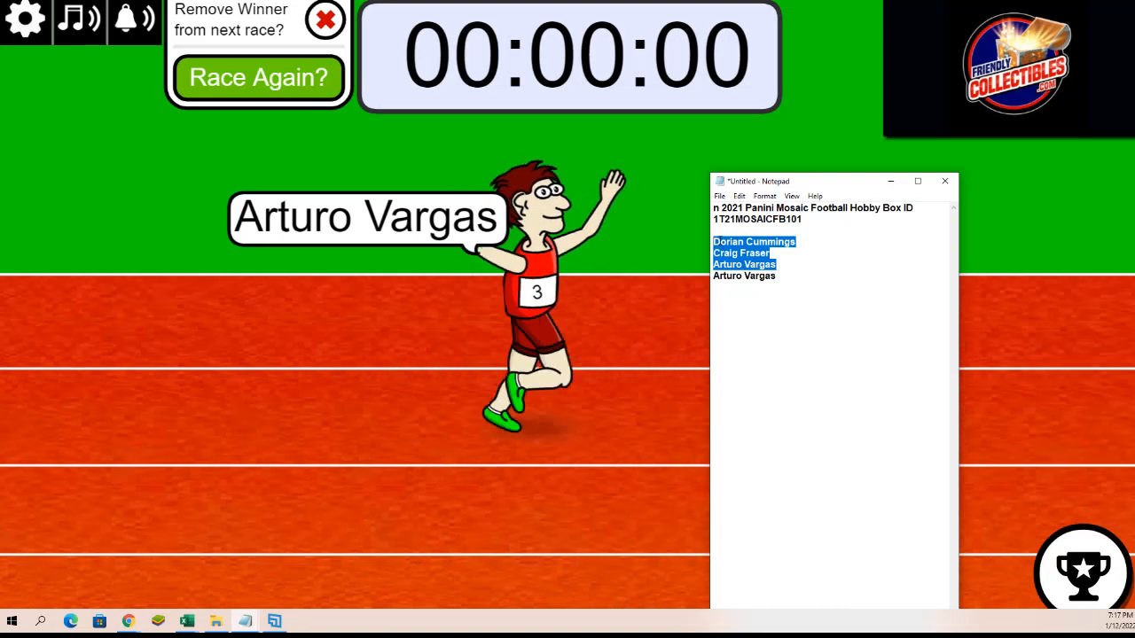
key(Delete)
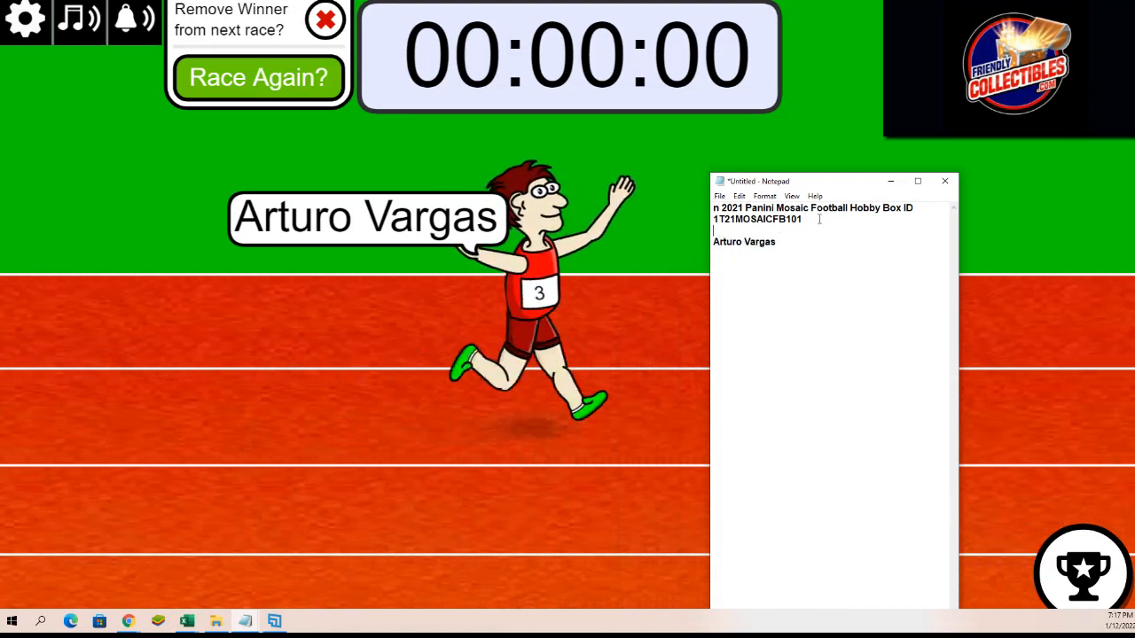
text(filler)
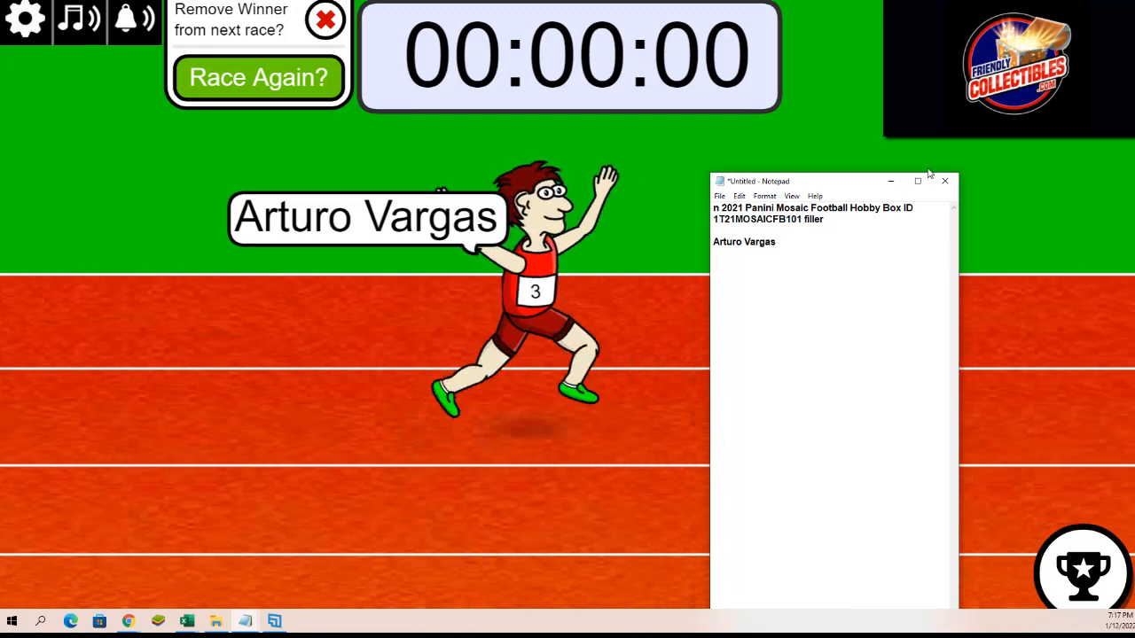
text(A)
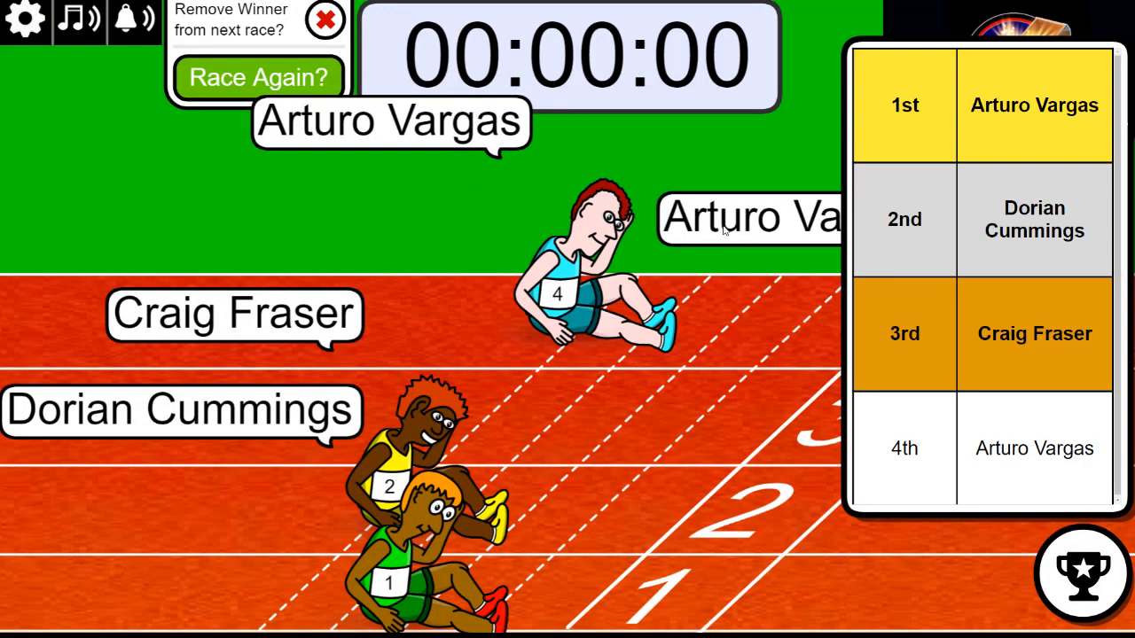
double_click(1002, 107)
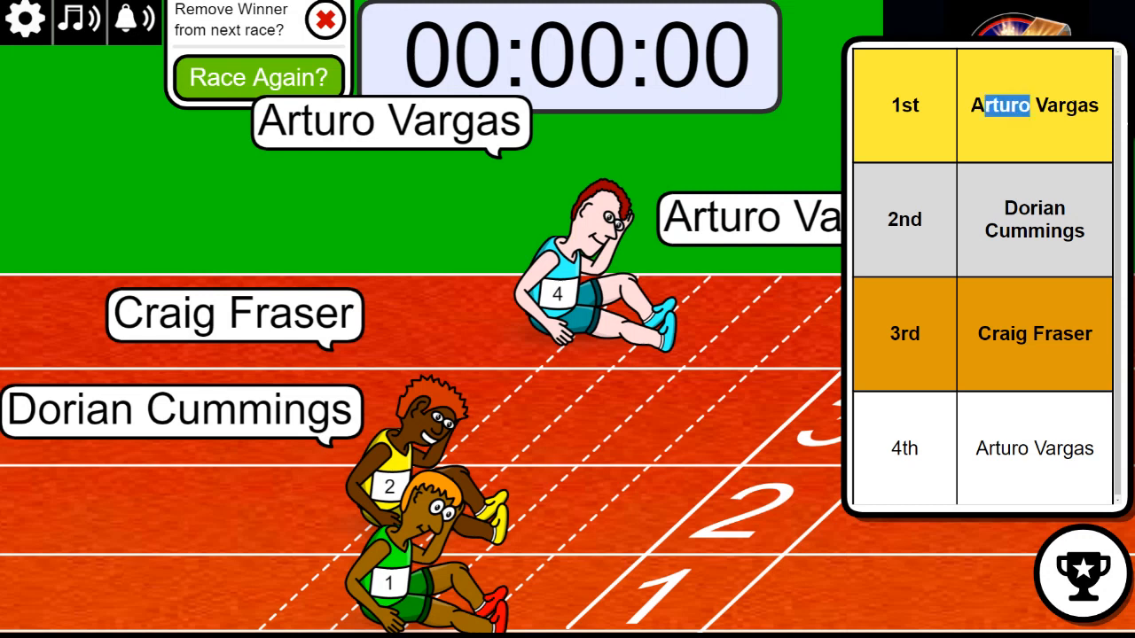